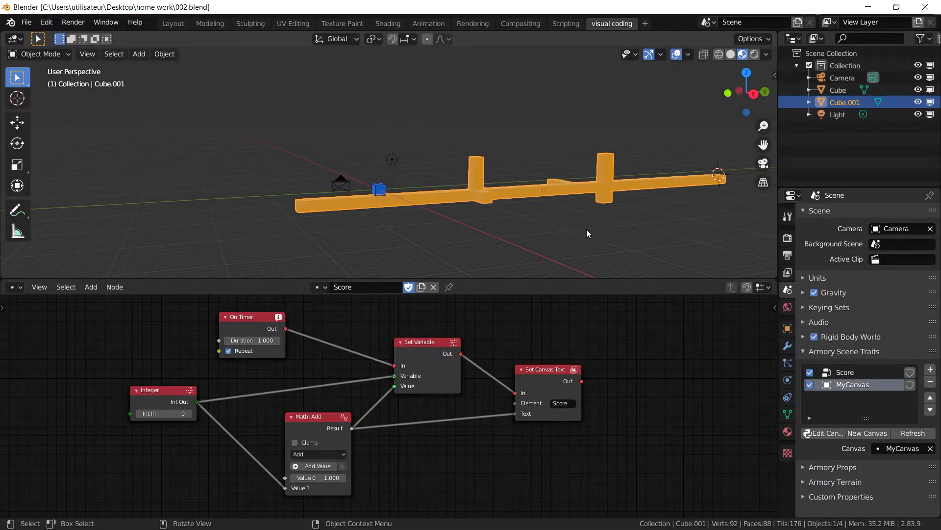
mouse_move(632, 240)
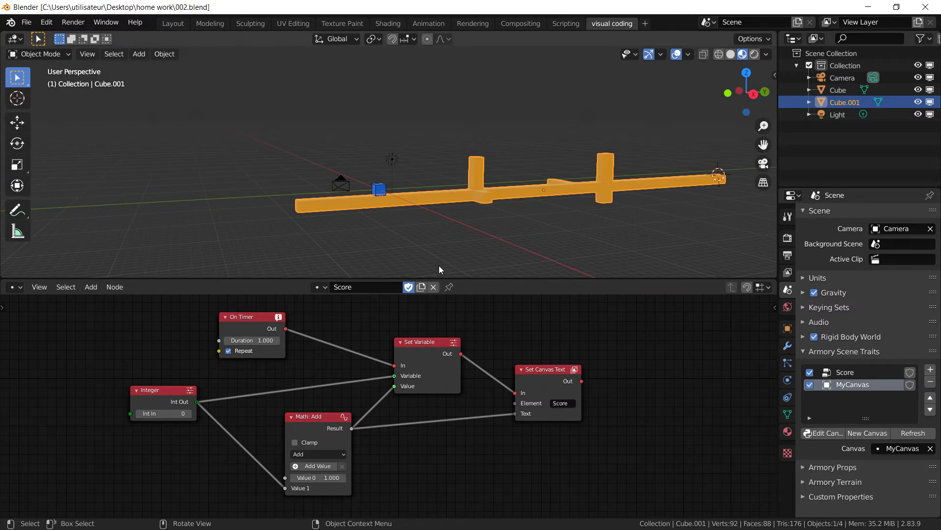
mouse_move(378, 190)
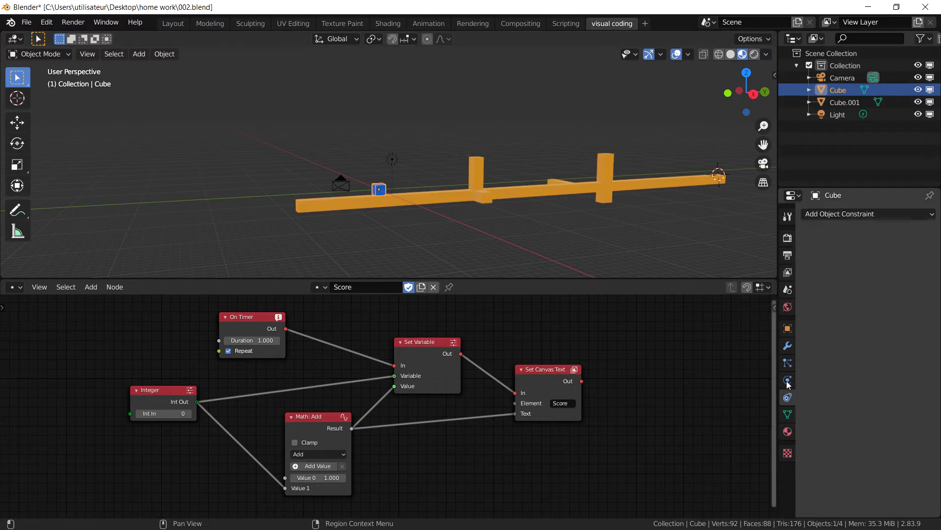
- Review the player Cube's active rigid body with 1 kg mass and Box collision shape
click(787, 380)
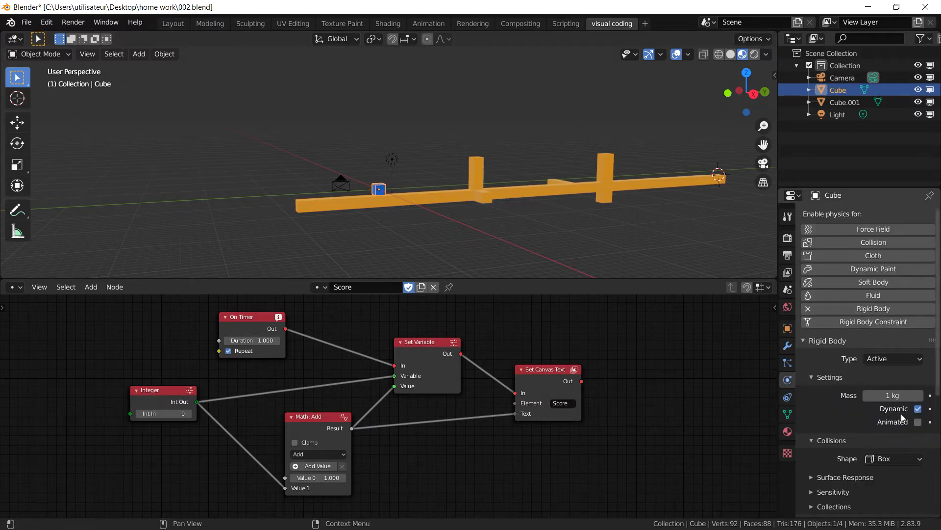
scroll(down, 3)
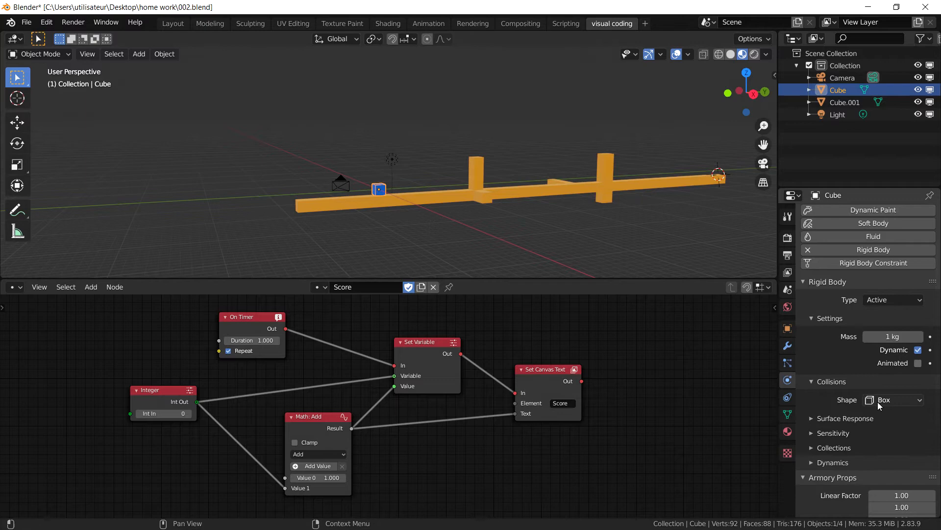
click(893, 399)
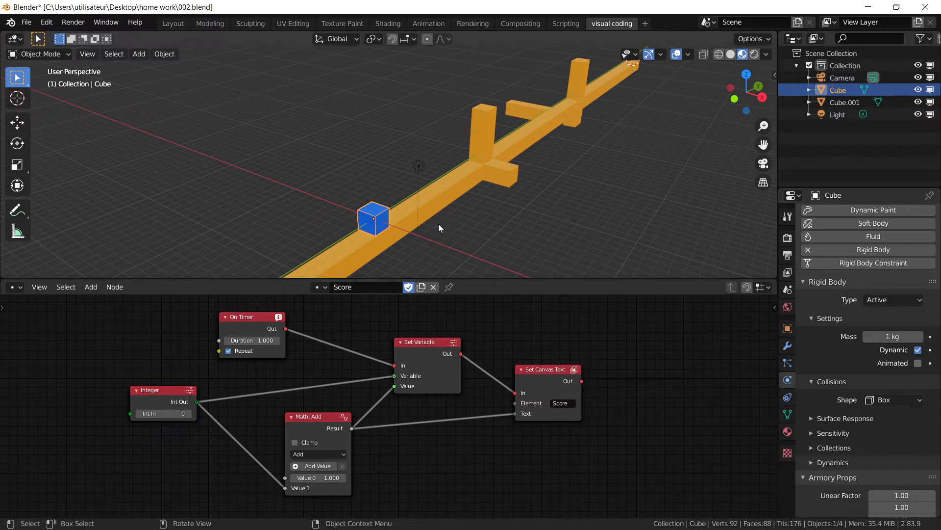
mouse_move(515, 255)
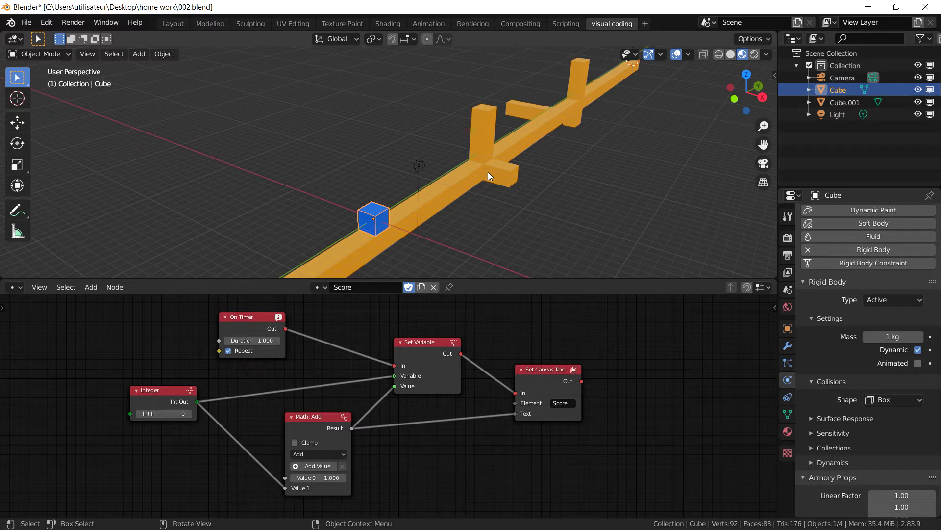
drag(489, 175, 653, 178)
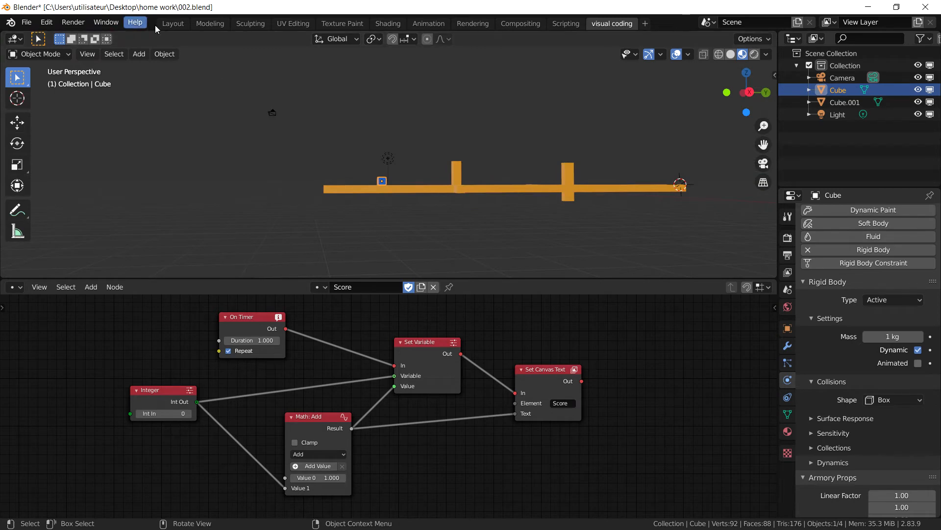
- In Layout, add a five-vertex cone at the 3D cursor beside the first pillar
click(173, 23)
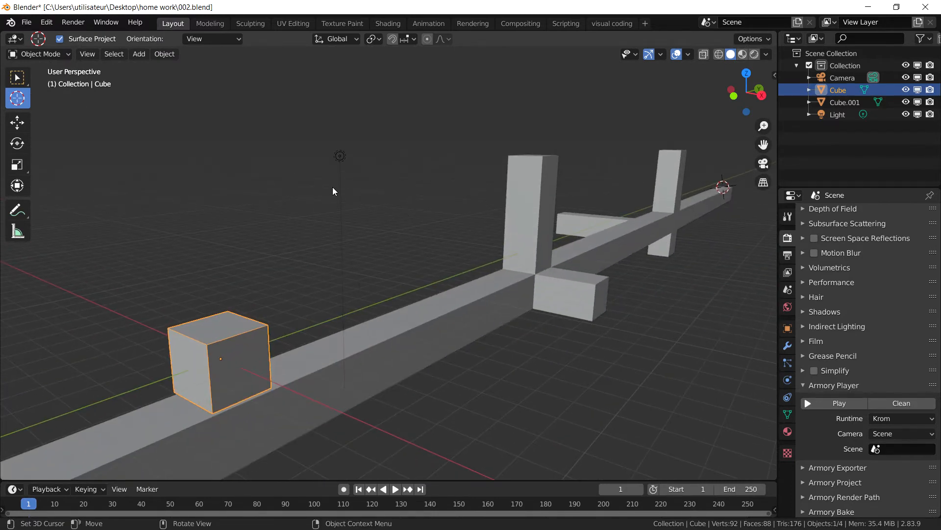
click(505, 279)
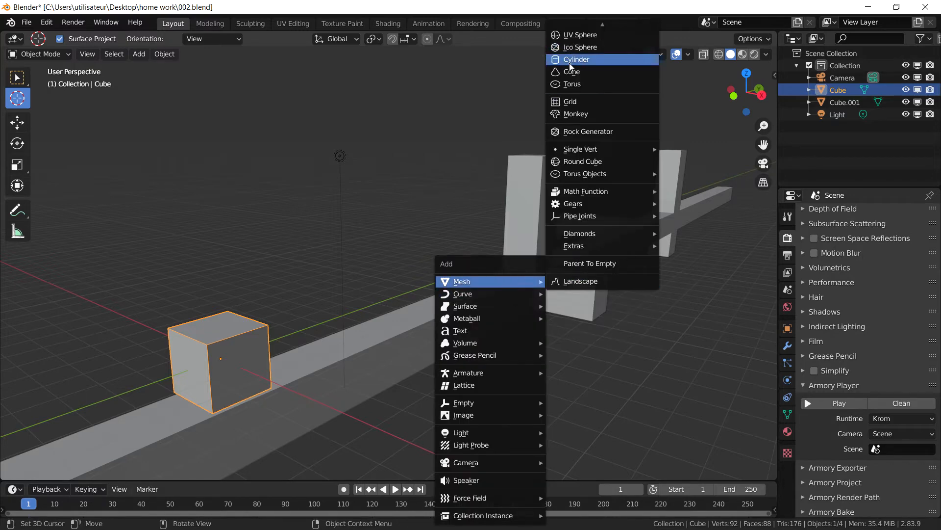
click(572, 71)
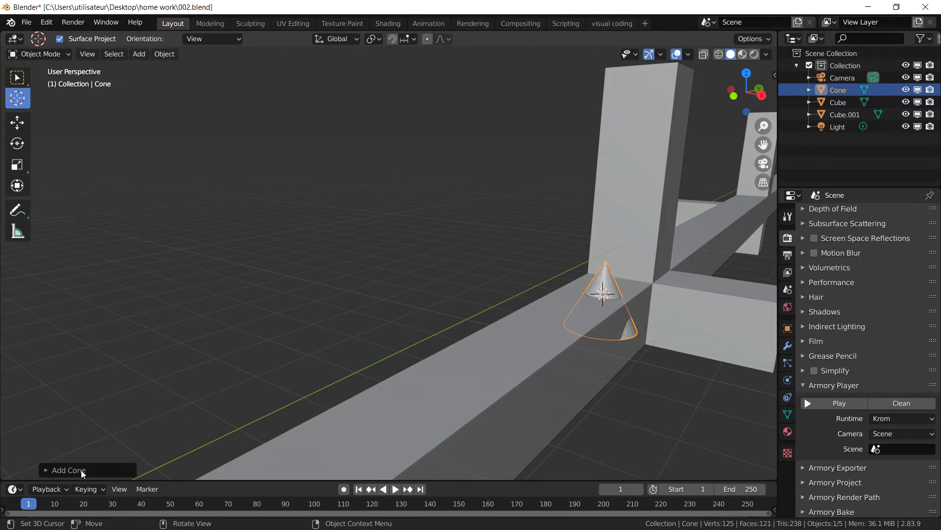
click(68, 470)
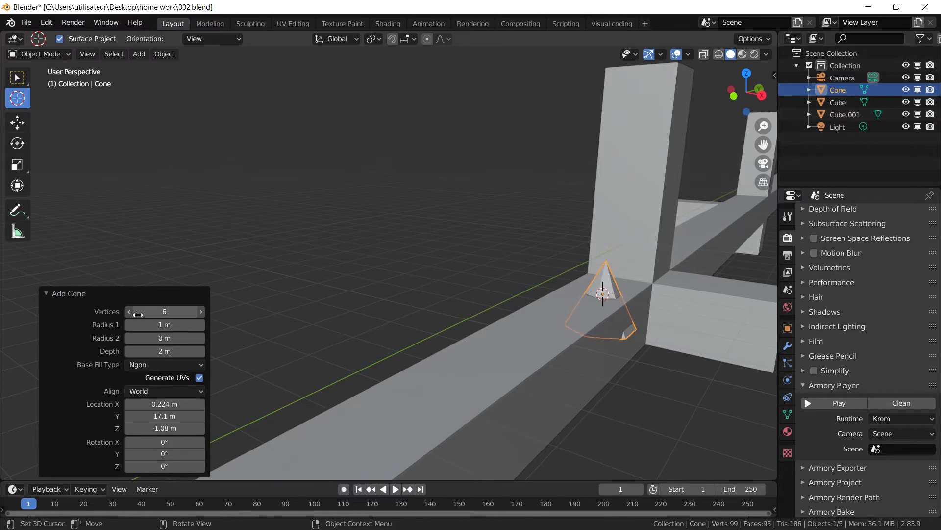
click(128, 311)
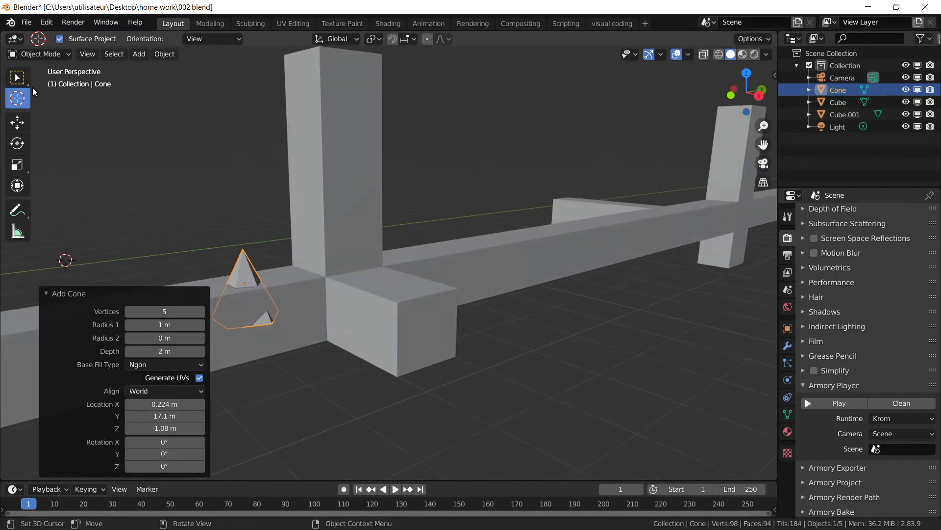
- Raise the cone along Z and shift it along X onto the track
click(16, 77)
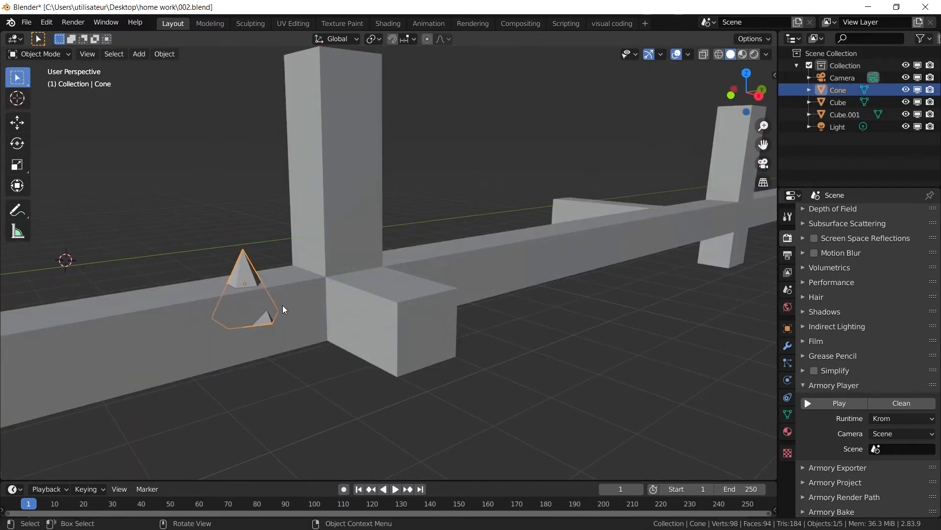
key(g)
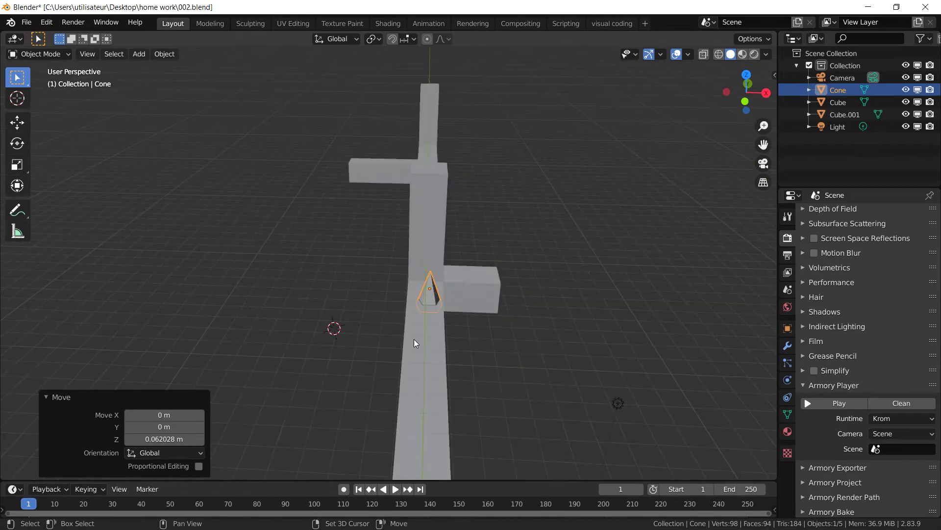
key(g)
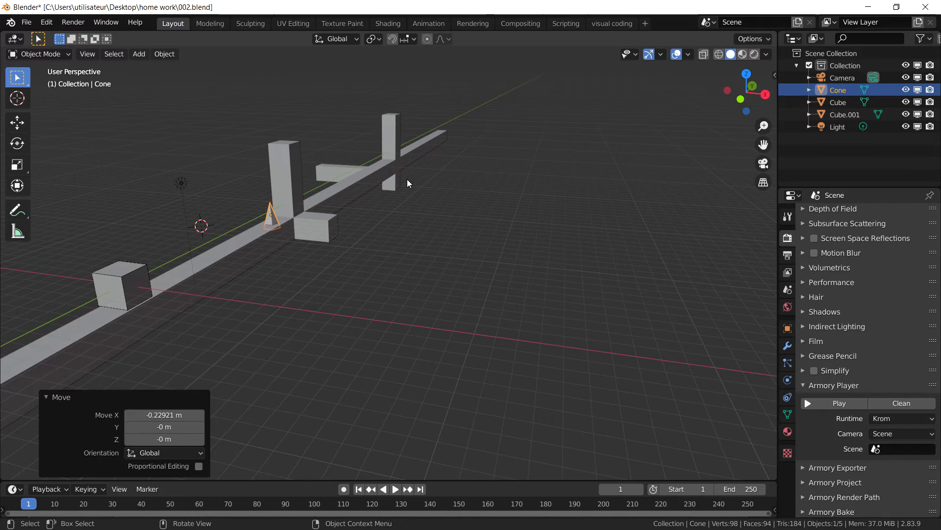
mouse_move(354, 206)
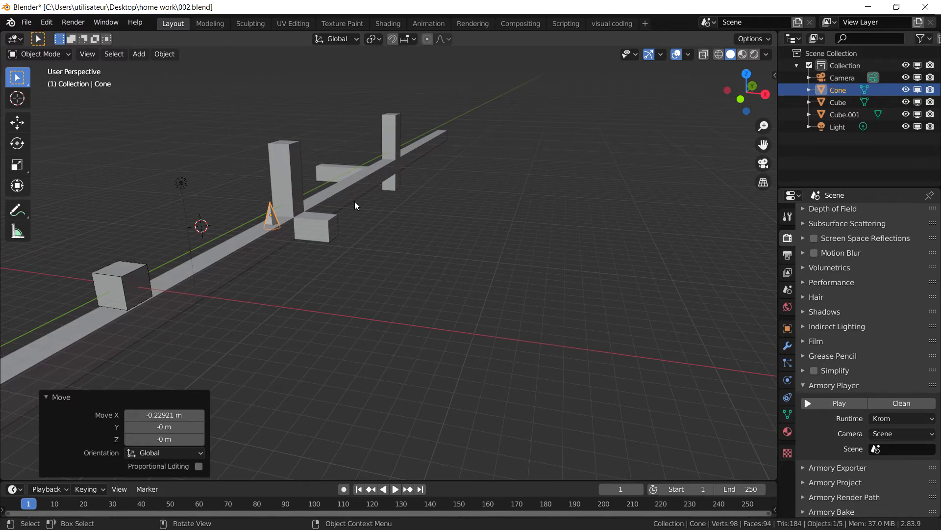
mouse_move(530, 283)
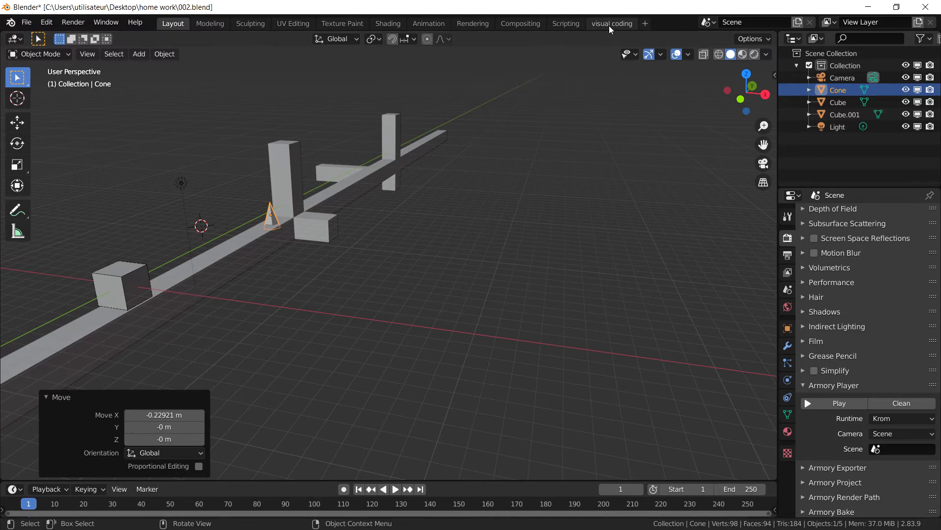
- In the Player tree, add Cone to the volume trigger and wire in Set Object Visible
click(611, 23)
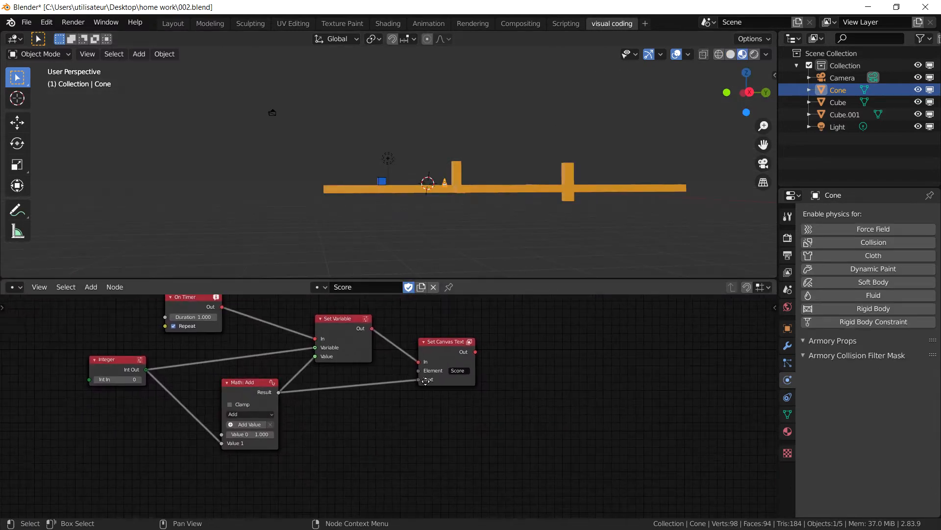
click(324, 286)
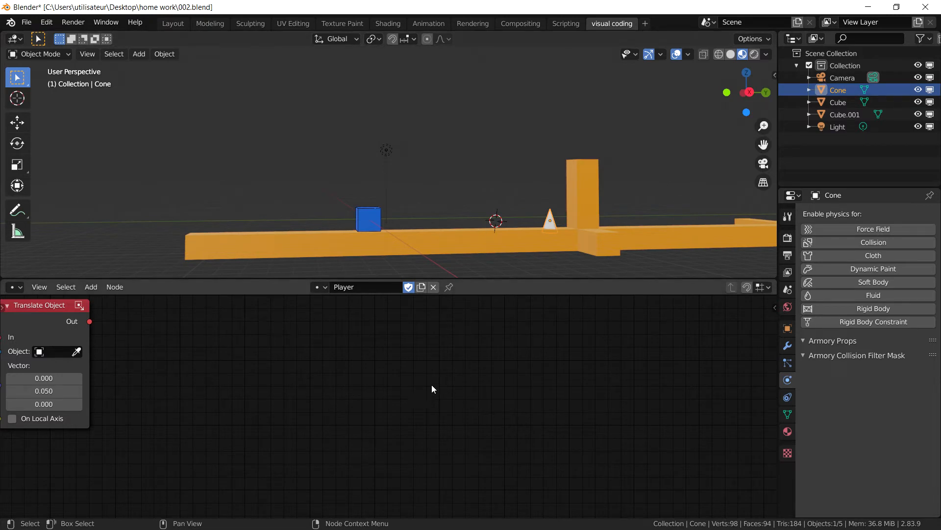
click(91, 286)
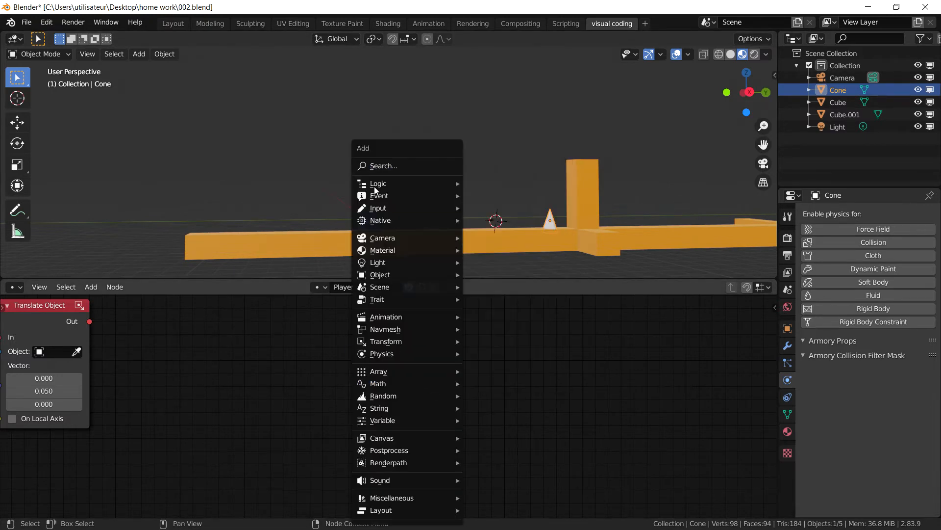
text(on)
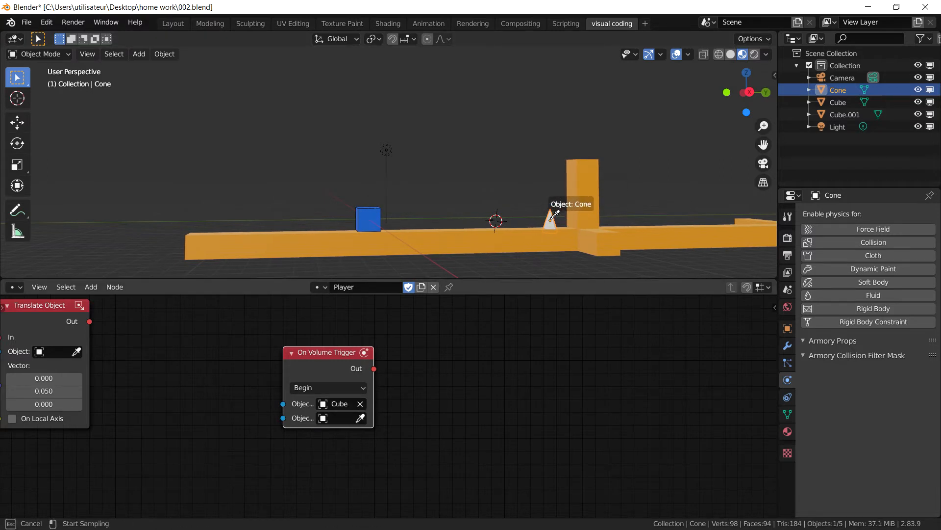
click(551, 218)
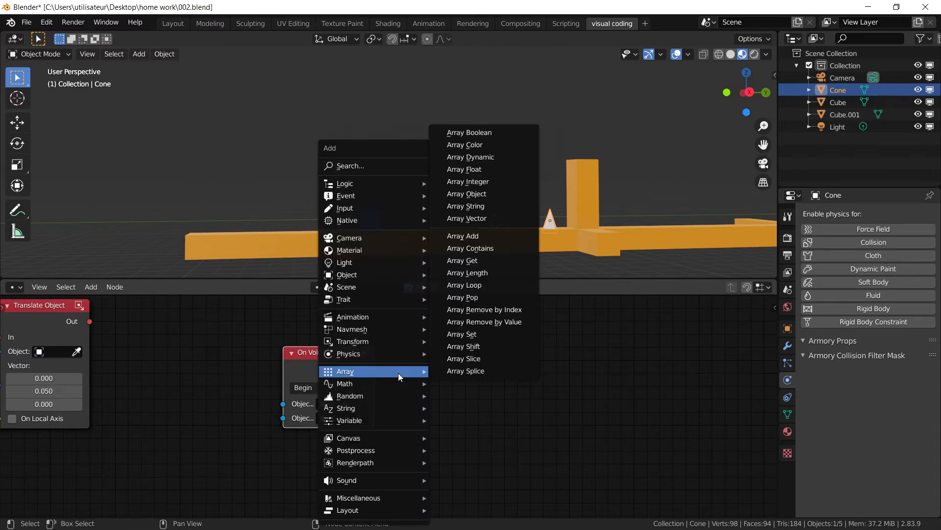
mouse_move(347, 275)
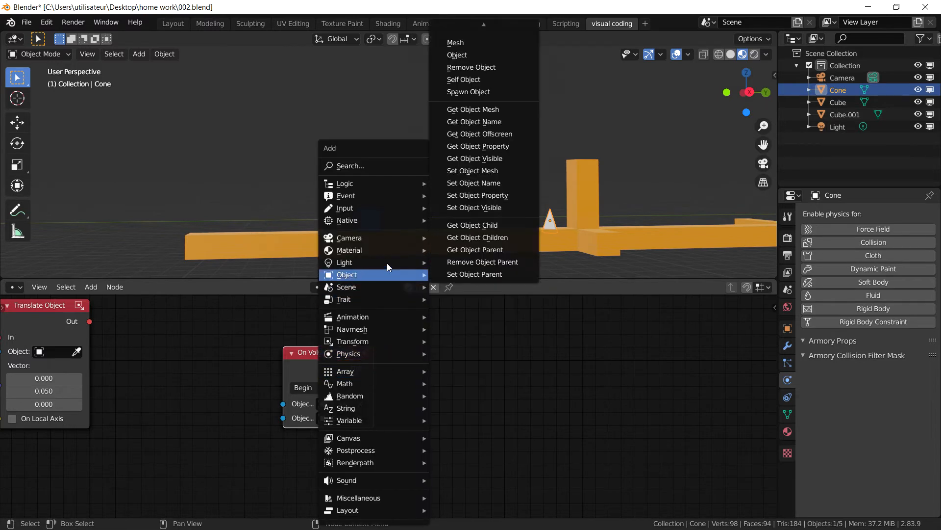
click(474, 207)
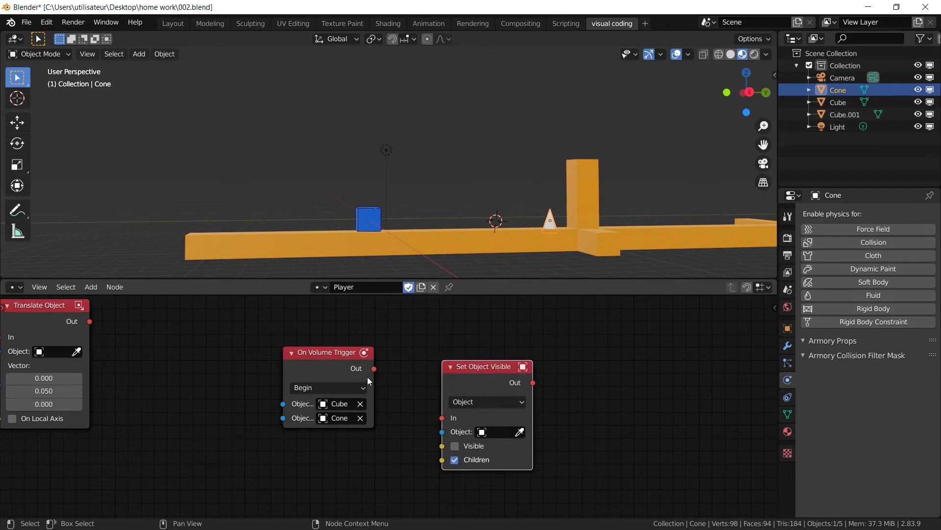
drag(373, 368, 441, 418)
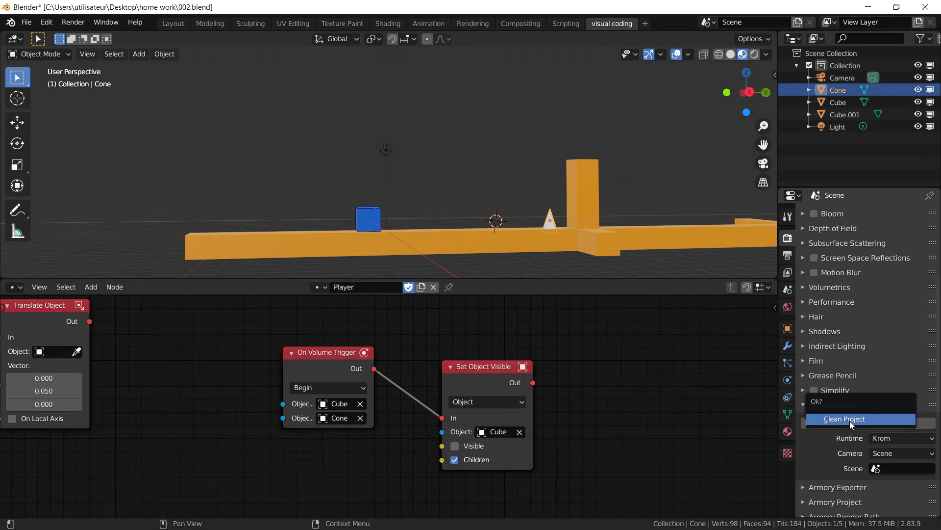
- Confirm Clean Project and launch the game in the Armory player
click(845, 418)
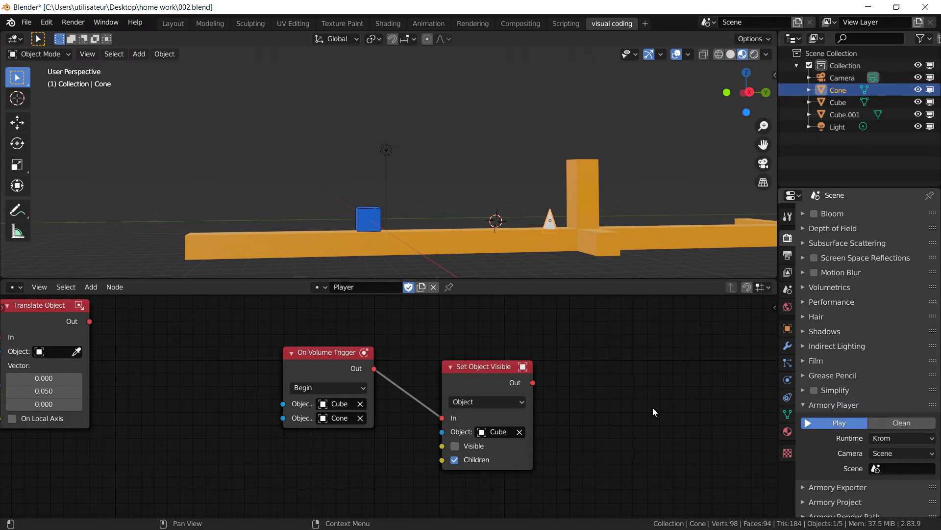
click(839, 423)
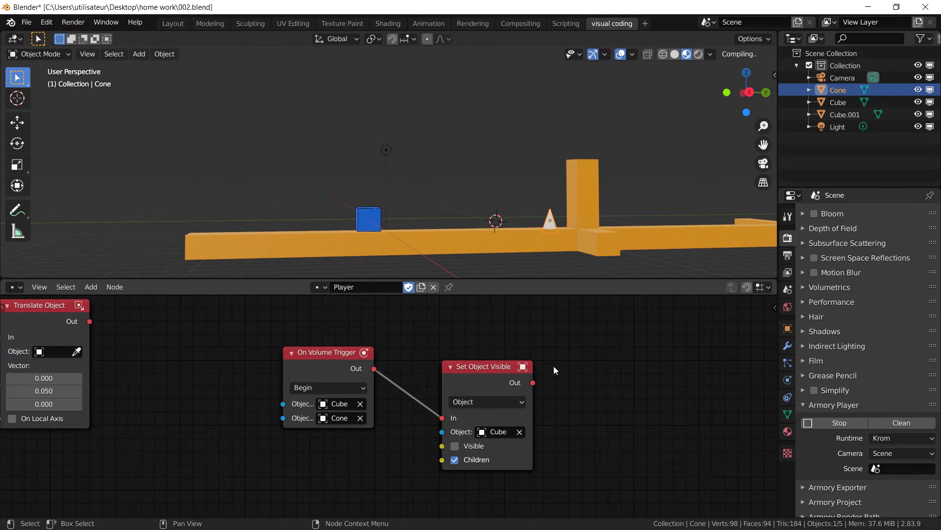
mouse_move(615, 373)
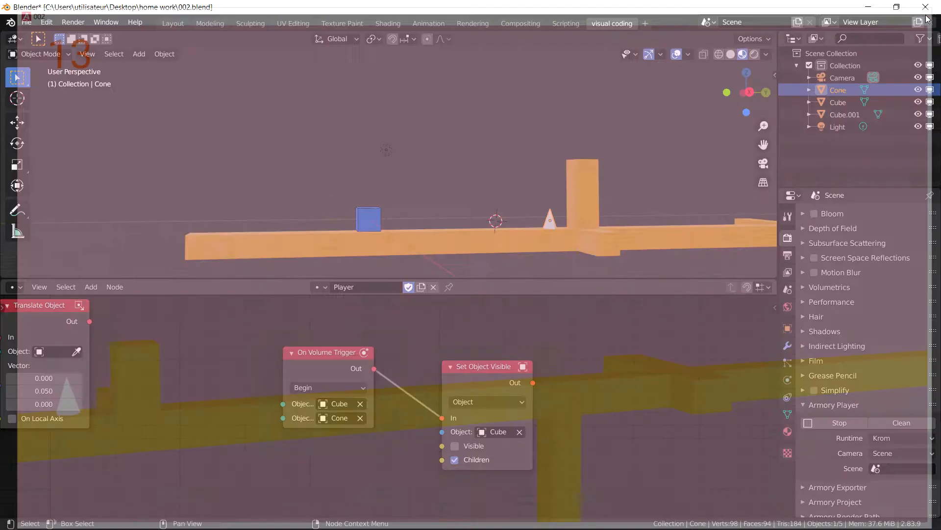
- Give the cone a red base colour, metallic 0.752 and roughness 0.115
click(839, 423)
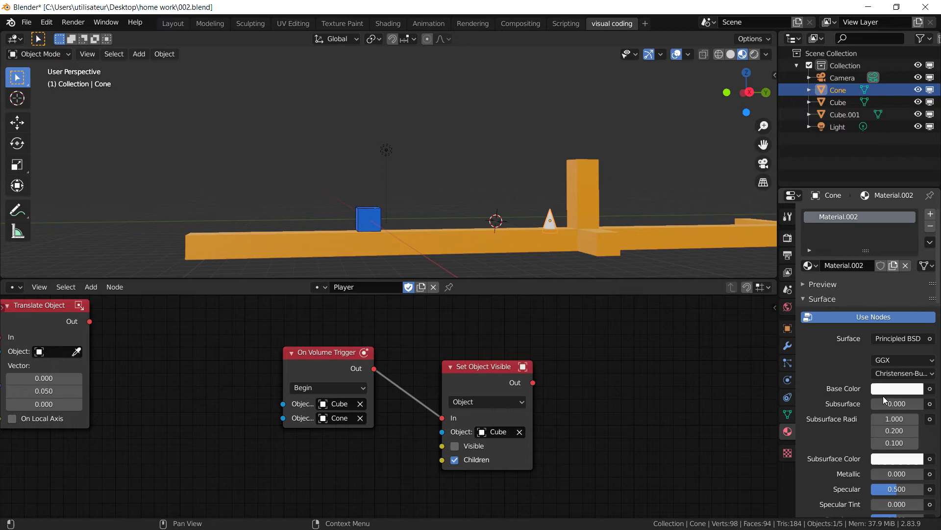
click(897, 388)
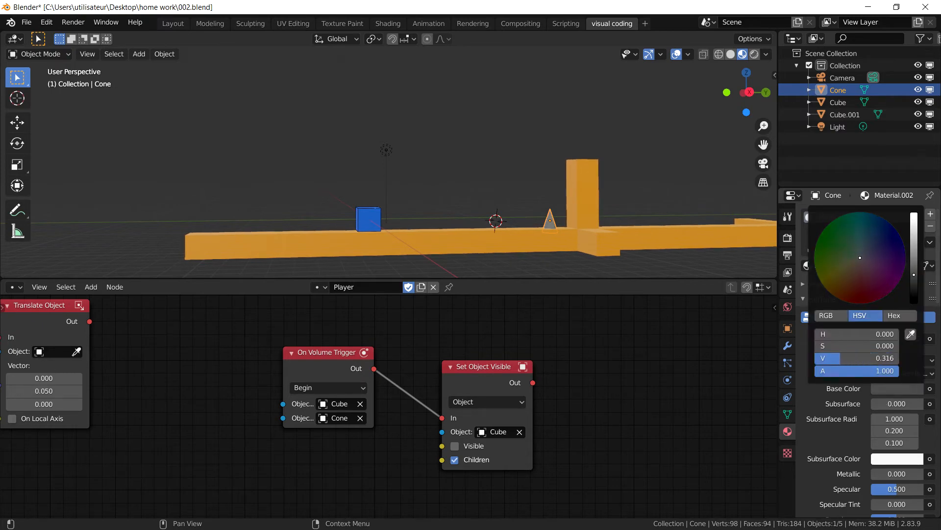
click(871, 247)
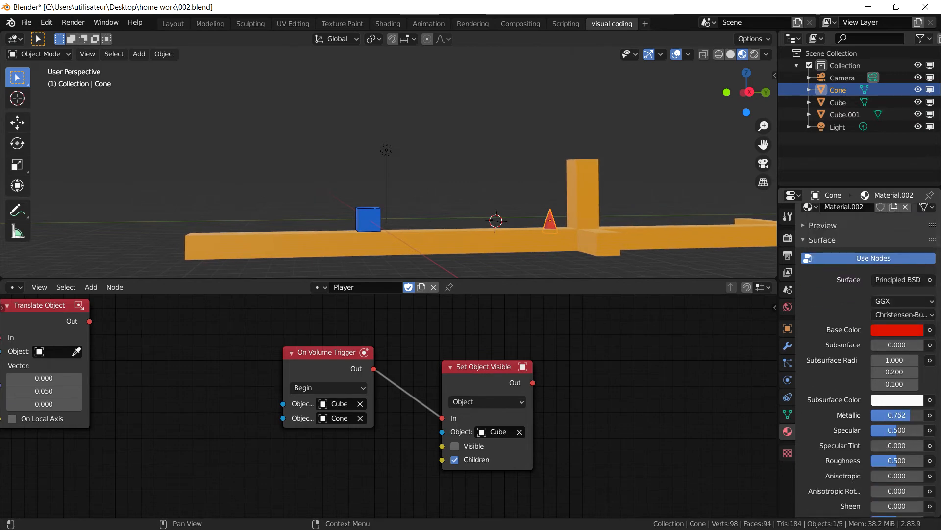
click(895, 461)
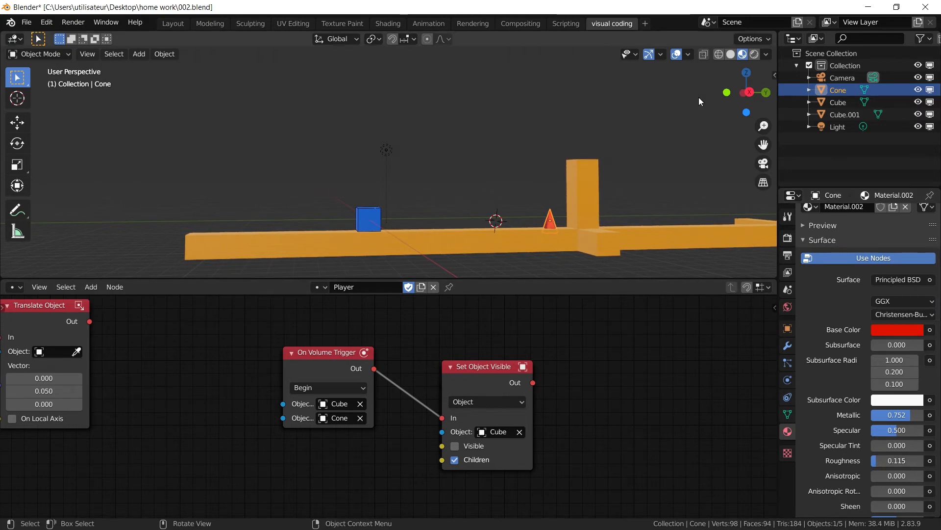
mouse_move(515, 329)
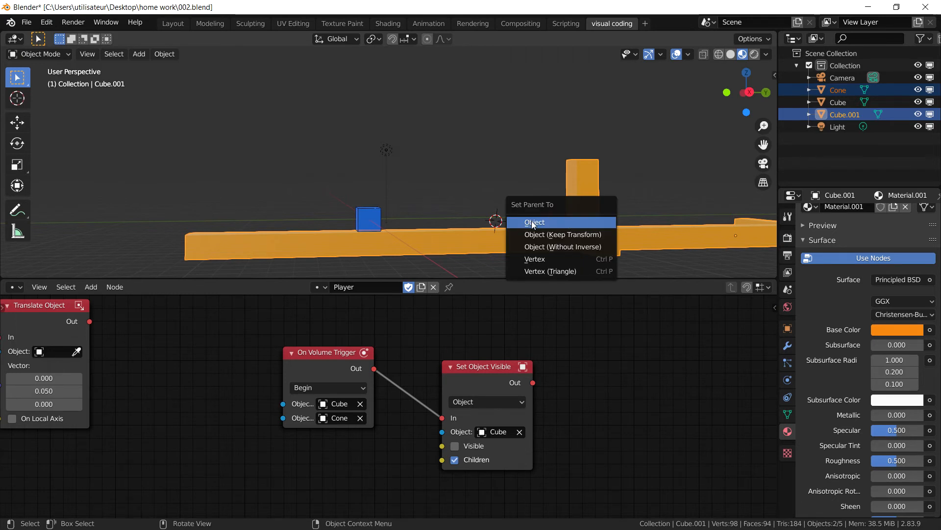
- Parent the cone to Cube.001 and start a test run in Armory
click(534, 221)
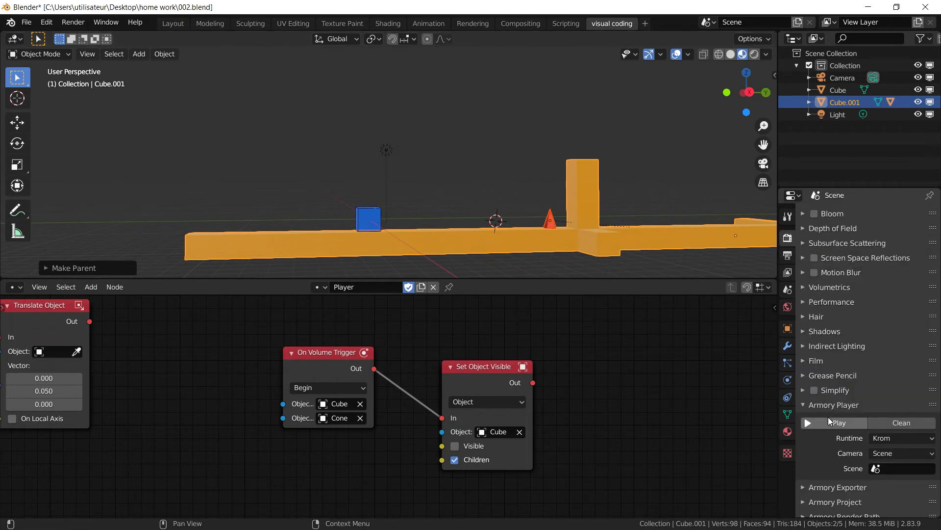
click(836, 423)
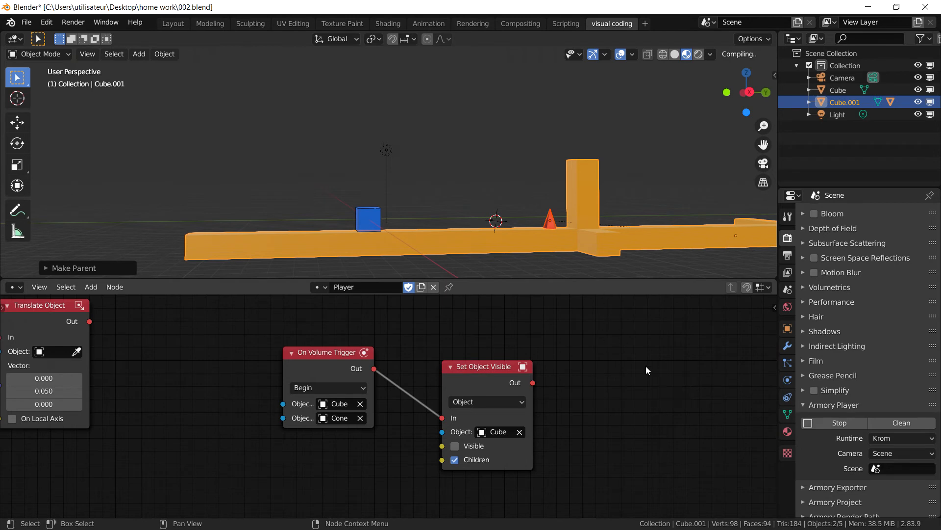
mouse_move(626, 427)
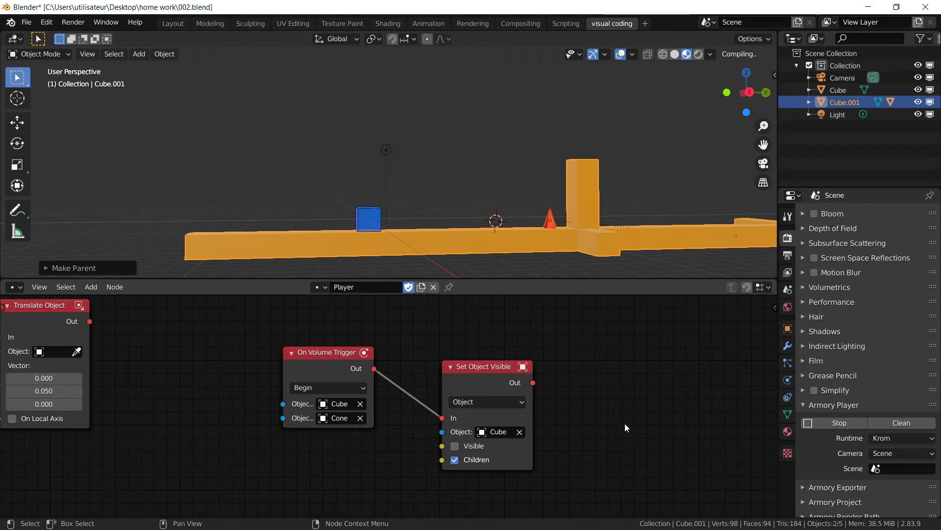
mouse_move(602, 399)
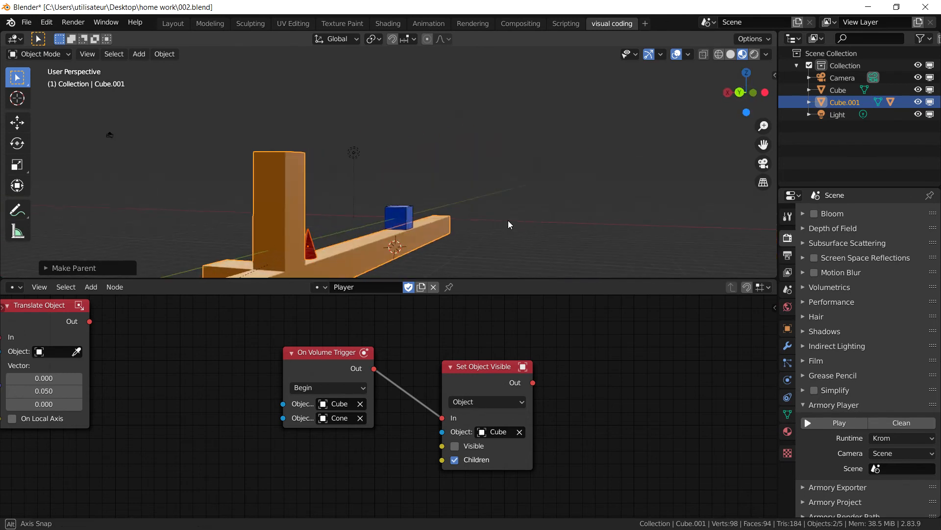
- Move Set Object Visible near the trigger and add a Set Scene Active node after it
drag(509, 224, 575, 247)
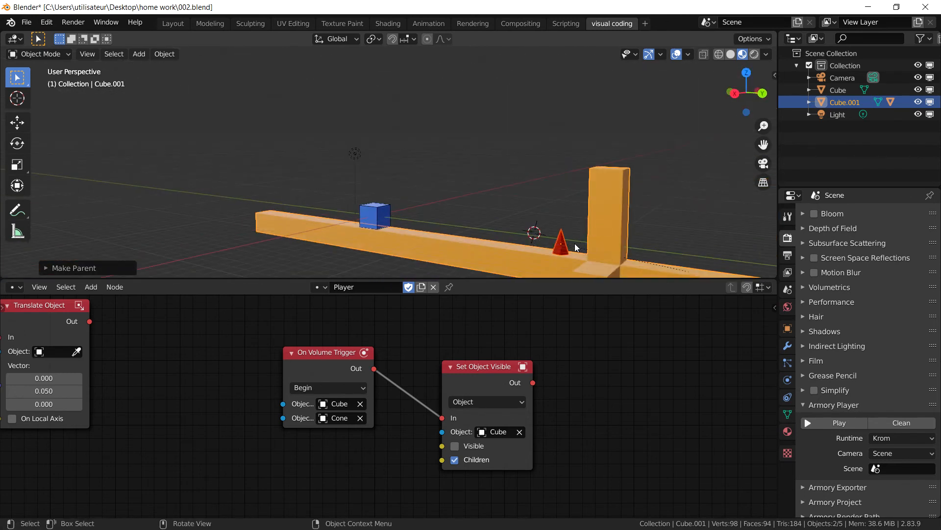
drag(485, 366, 523, 341)
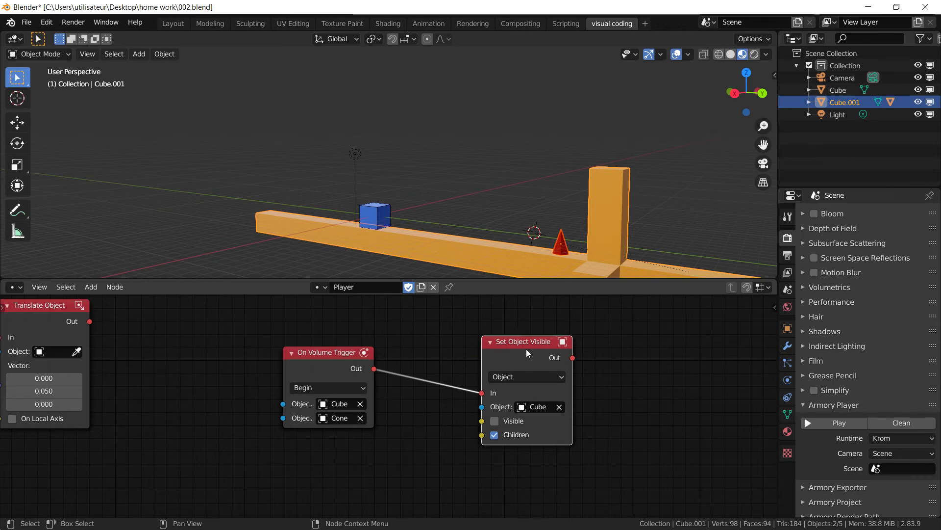
drag(527, 341, 435, 335)
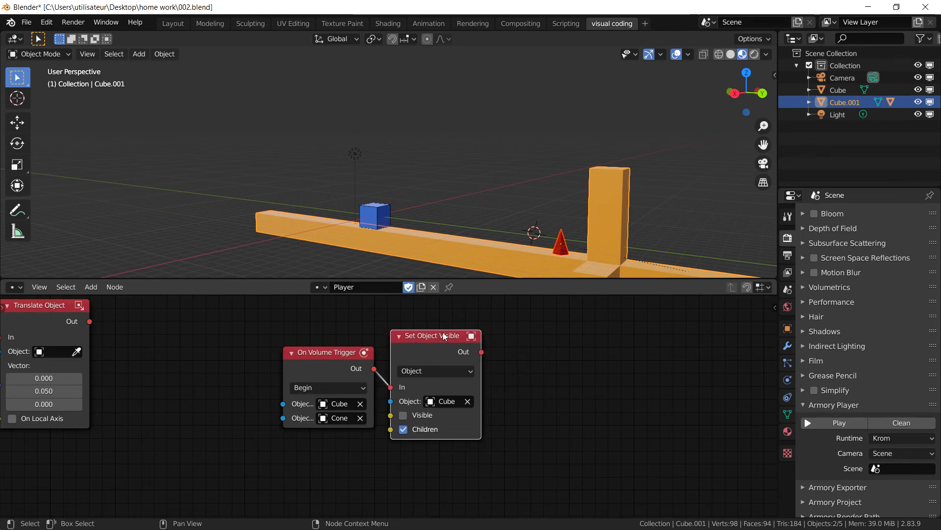
click(91, 286)
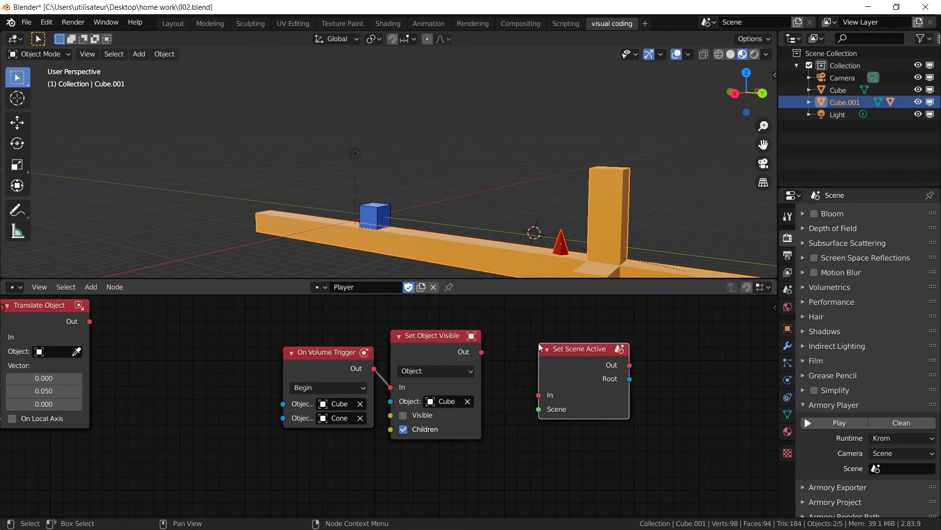
drag(481, 351, 539, 394)
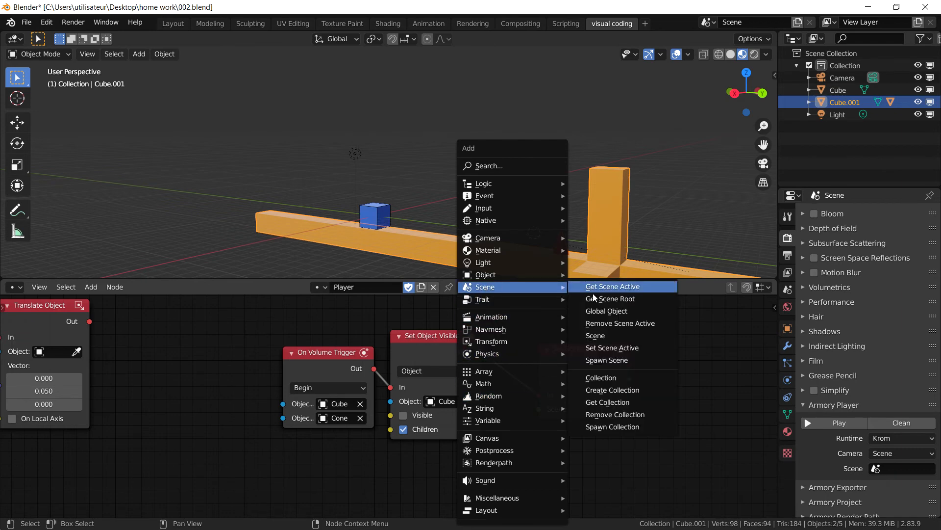
- Add a Scene node below the chain and launch the game to test the reload
click(595, 335)
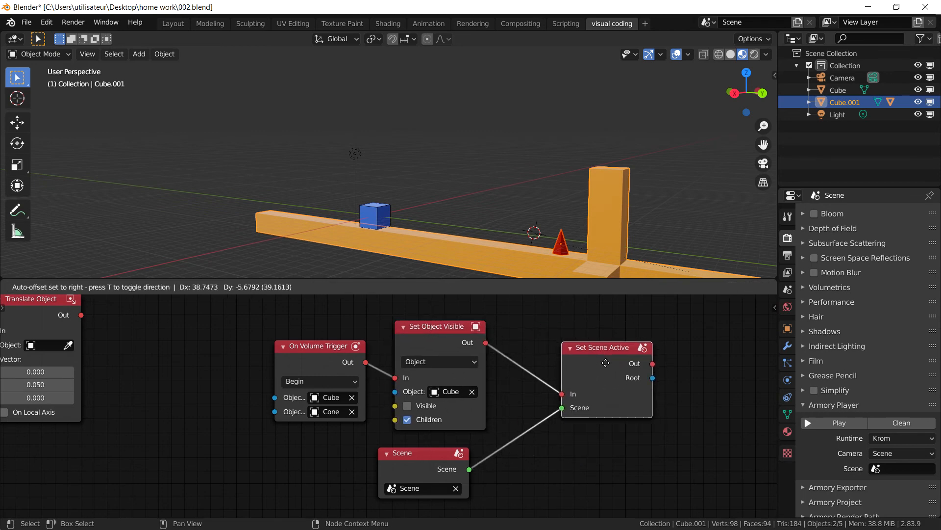
drag(424, 452, 468, 466)
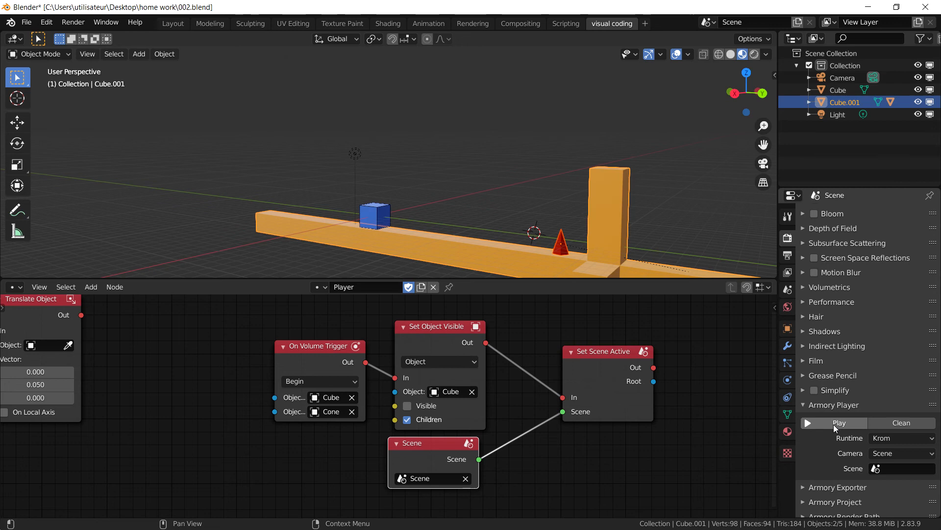
click(839, 422)
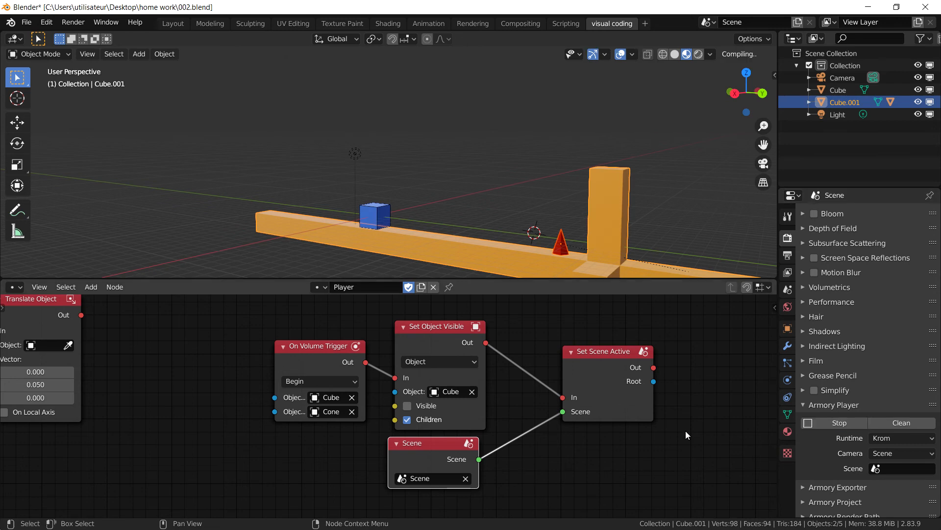